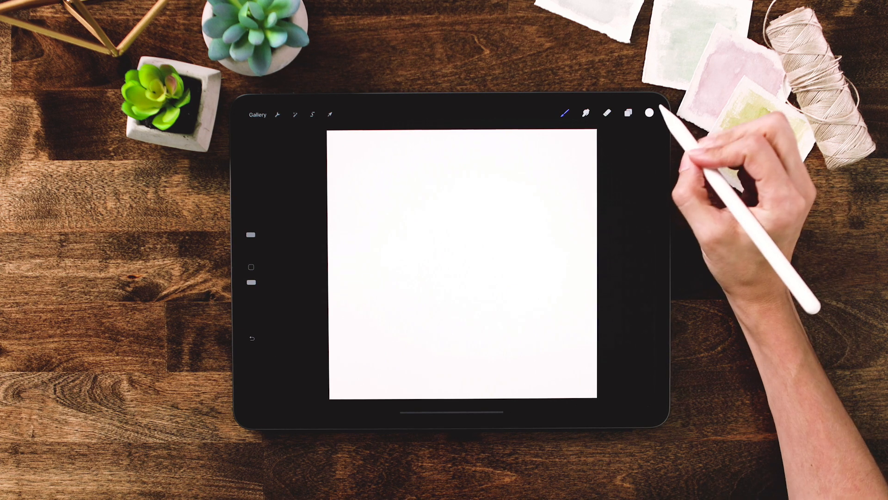
# - Fill the blank white canvas layer entirely with black
pyautogui.click(649, 113)
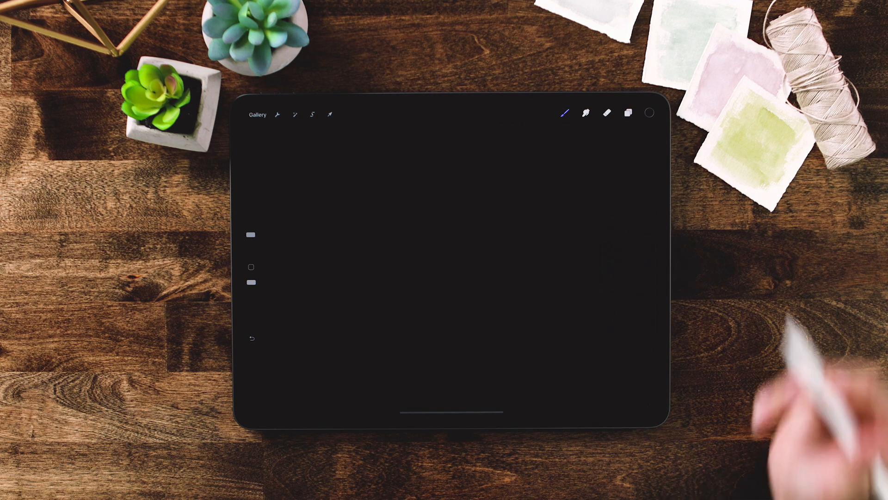
# - Choose the Round Marker brush and draw a white cursive S near the canvas centre
pyautogui.click(649, 113)
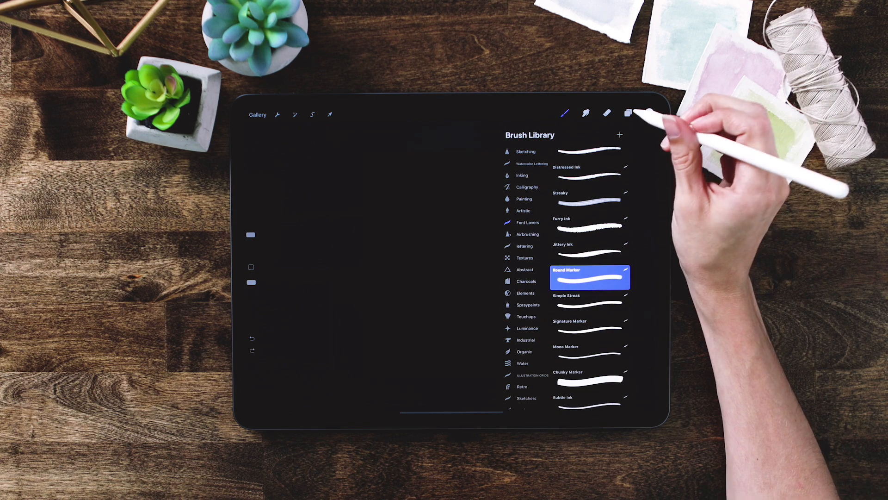
pyautogui.click(628, 113)
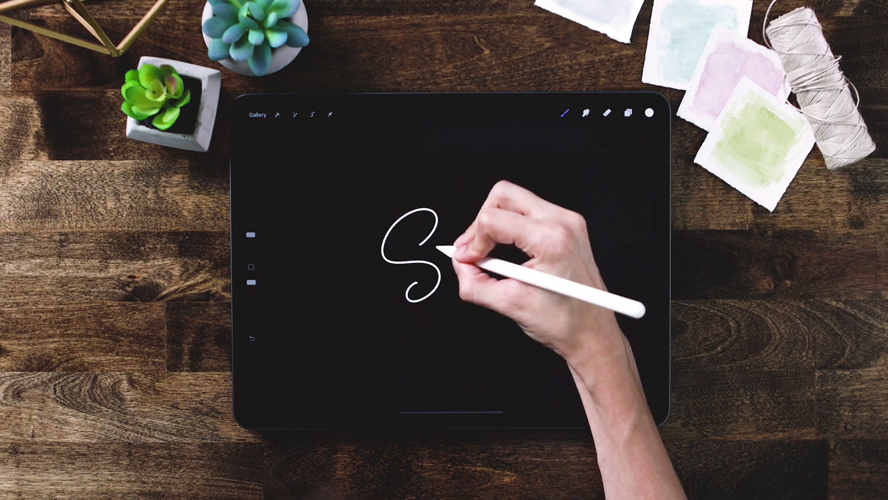
# - Write the remaining letters to complete the white word 'Shaky' across the canvas
pyautogui.moveTo(447, 249); pyautogui.dragTo(510, 261)
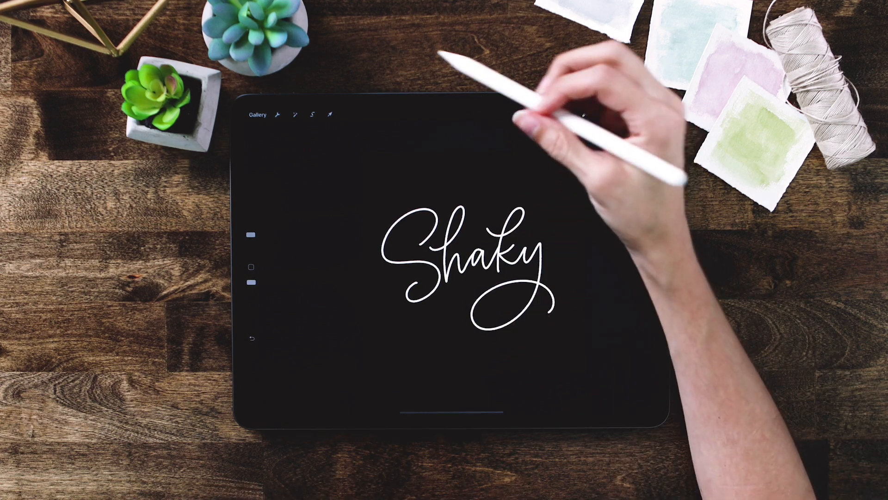
pyautogui.click(330, 114)
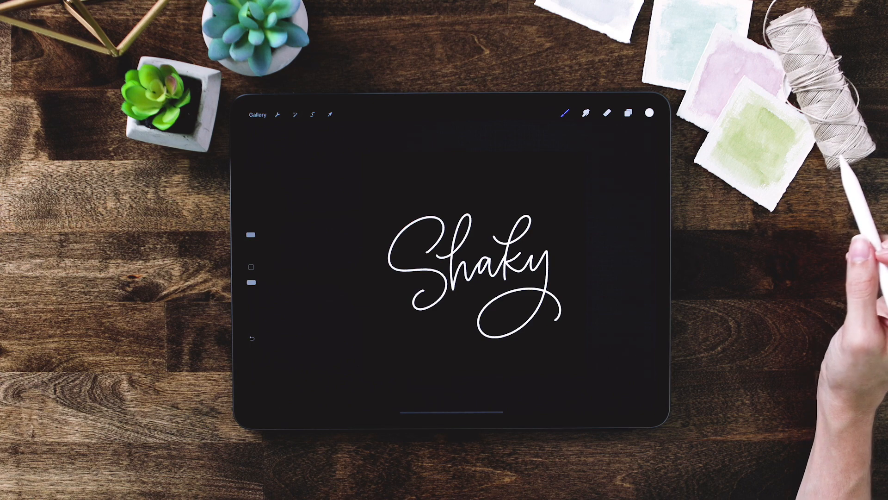
pyautogui.click(331, 114)
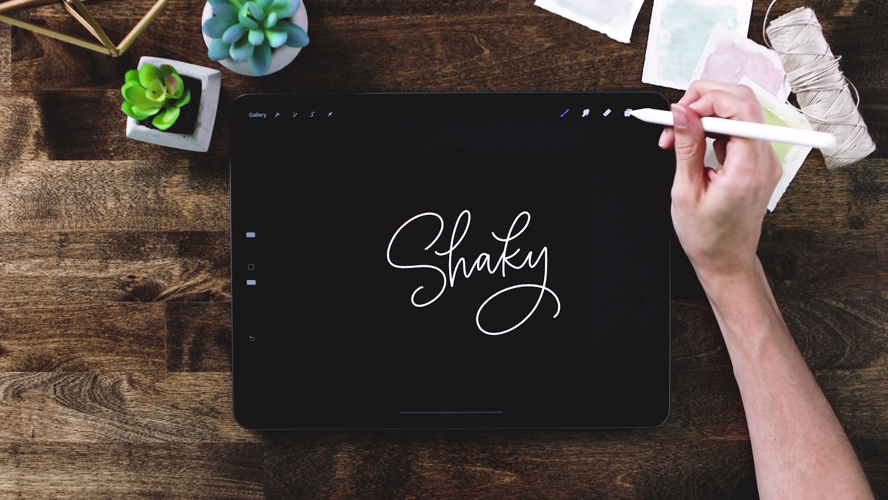
# - Group the lettering layer with the black layer and duplicate that group
pyautogui.click(627, 113)
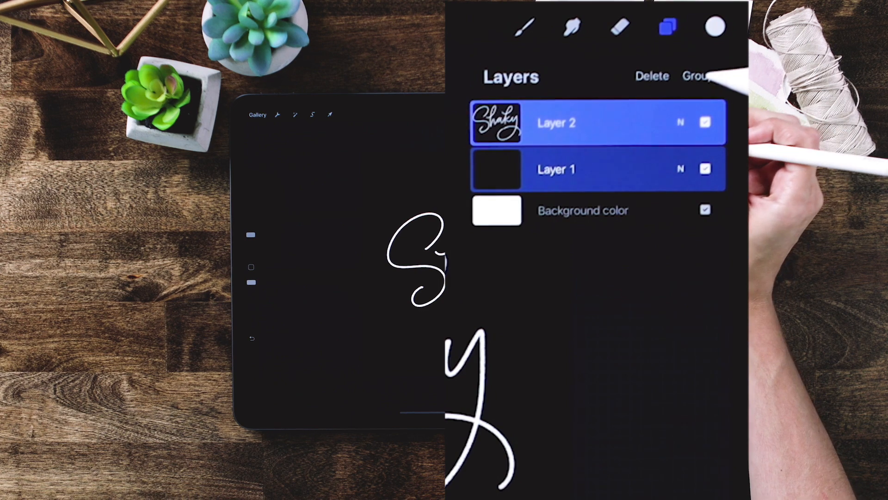
pyautogui.click(698, 75)
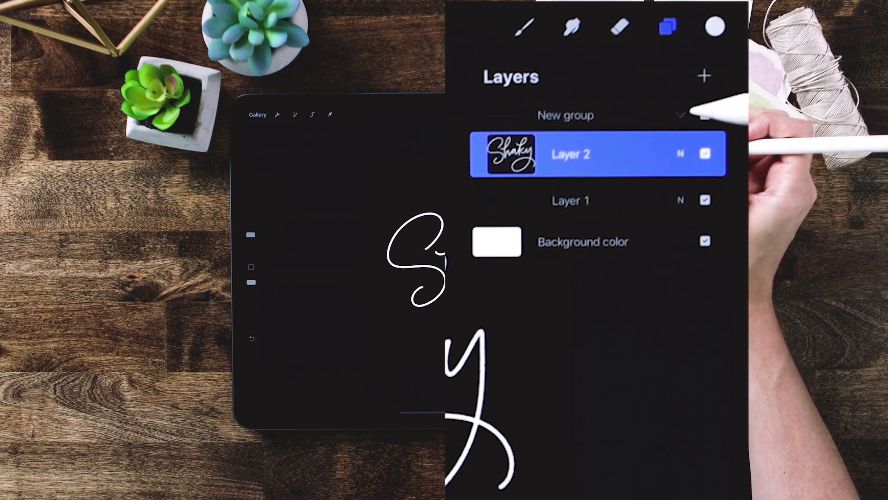
pyautogui.click(681, 115)
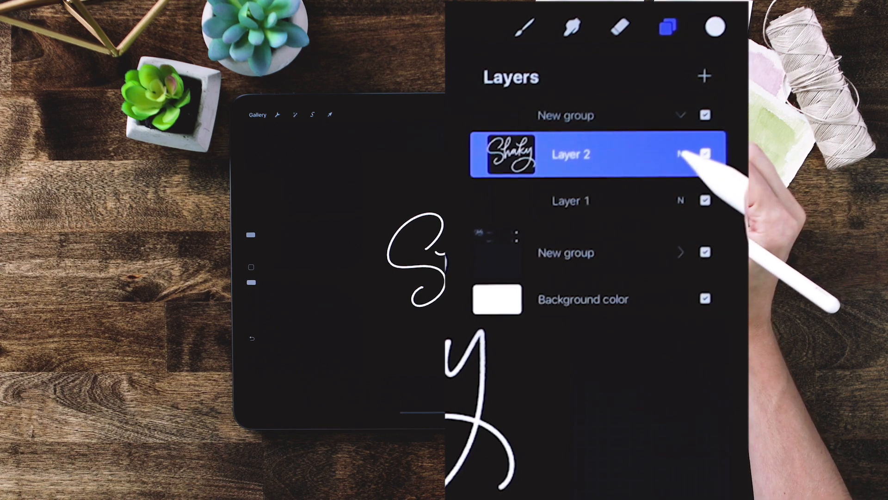
# - Lower the Layer 2 lettering opacity to 25% so it becomes a faint guide
pyautogui.click(682, 154)
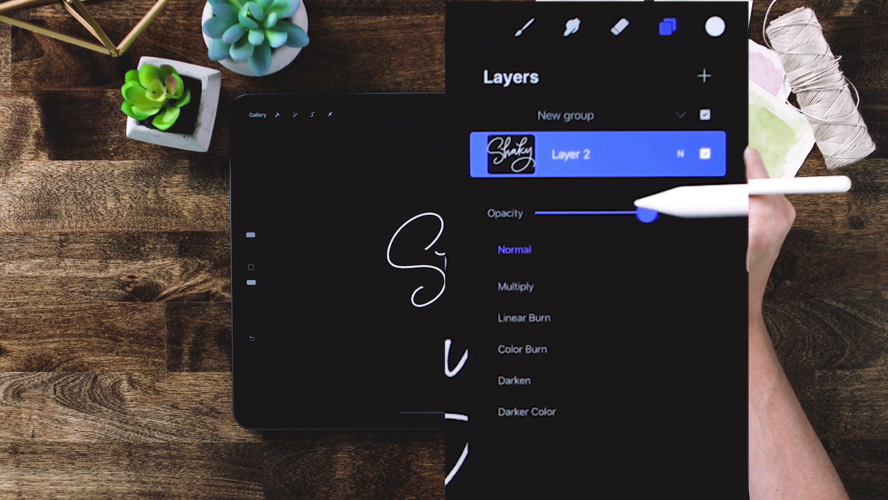
pyautogui.moveTo(640, 214); pyautogui.dragTo(567, 212)
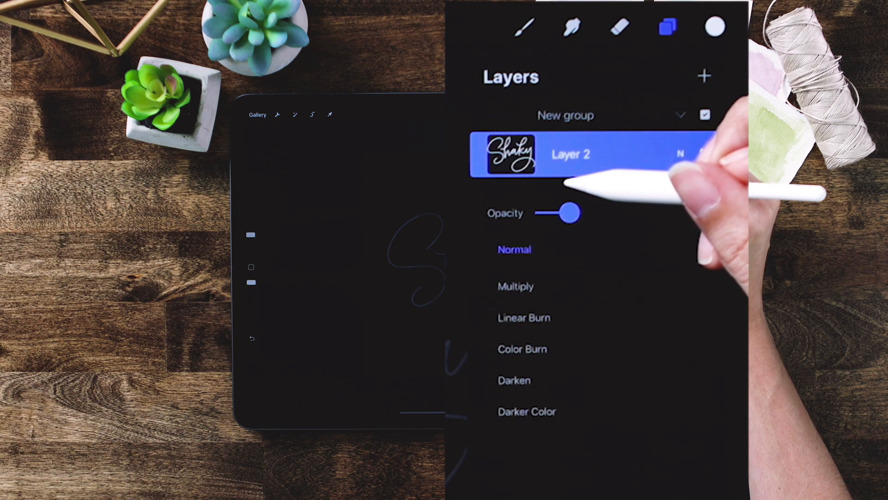
pyautogui.moveTo(570, 212); pyautogui.dragTo(570, 212)
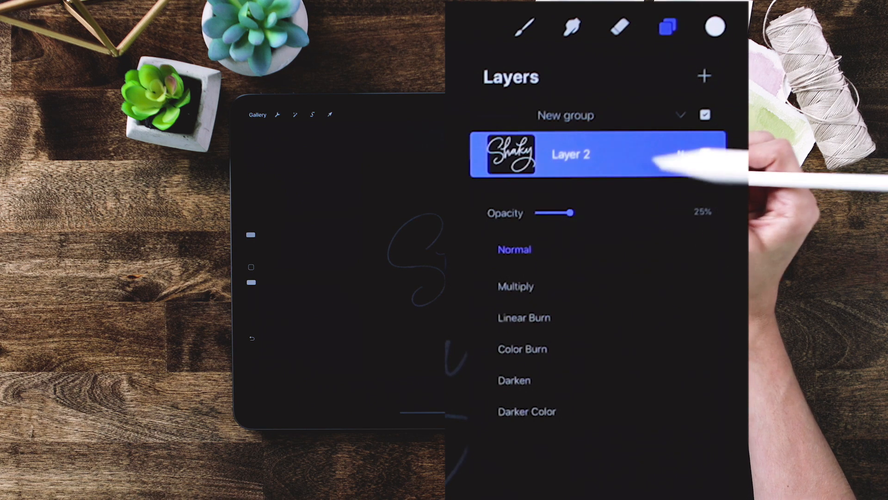
pyautogui.moveTo(569, 212); pyautogui.dragTo(571, 212)
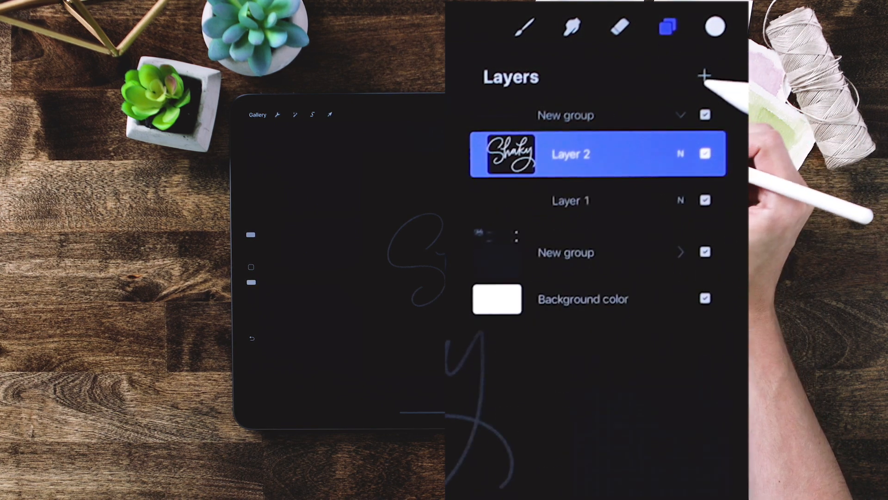
# - Add Layer 7 above the faded lettering and trace 'Shaky' in white over it
pyautogui.click(705, 76)
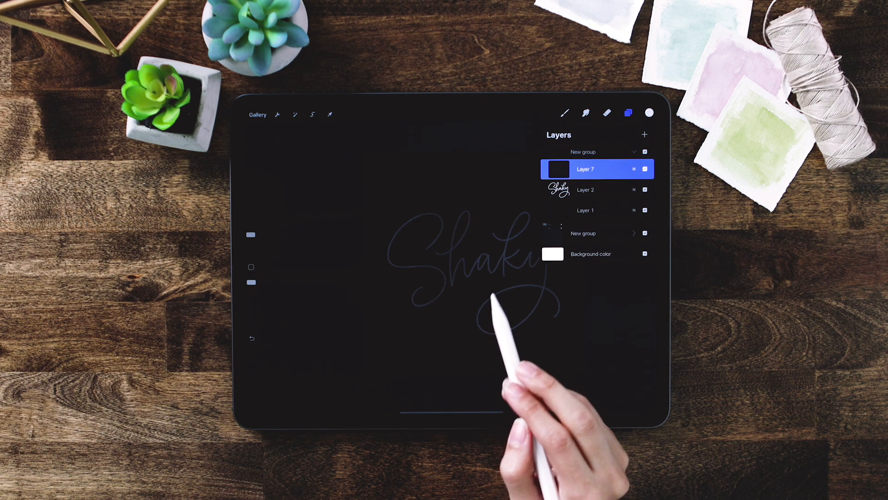
pyautogui.click(629, 113)
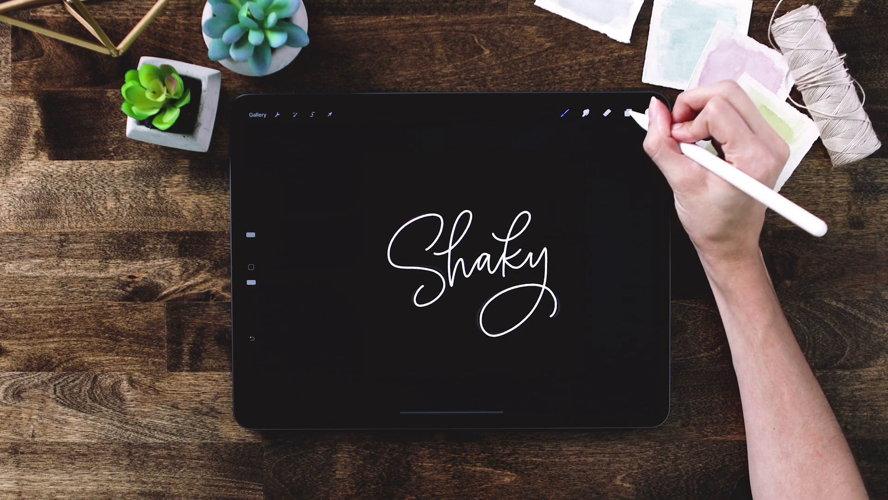
# - Hide the faded Layer 2, duplicate the group and delete the Layer 7 tracing from the top copy
pyautogui.click(605, 113)
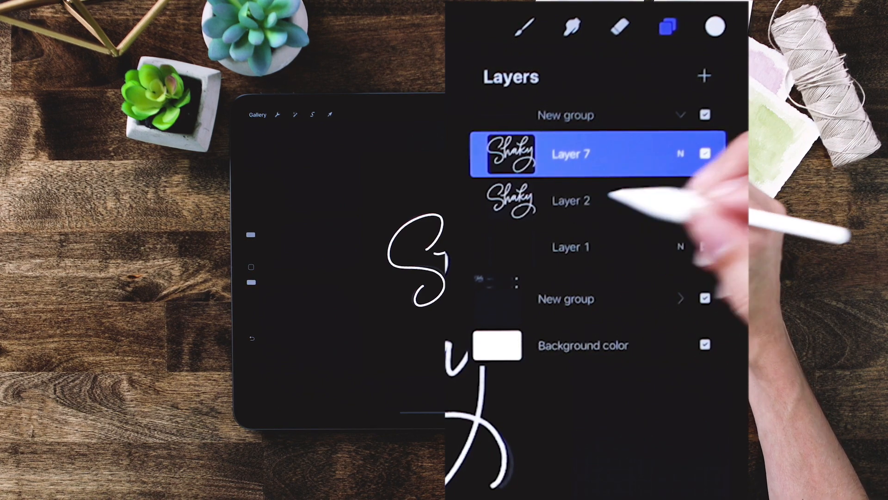
pyautogui.click(705, 200)
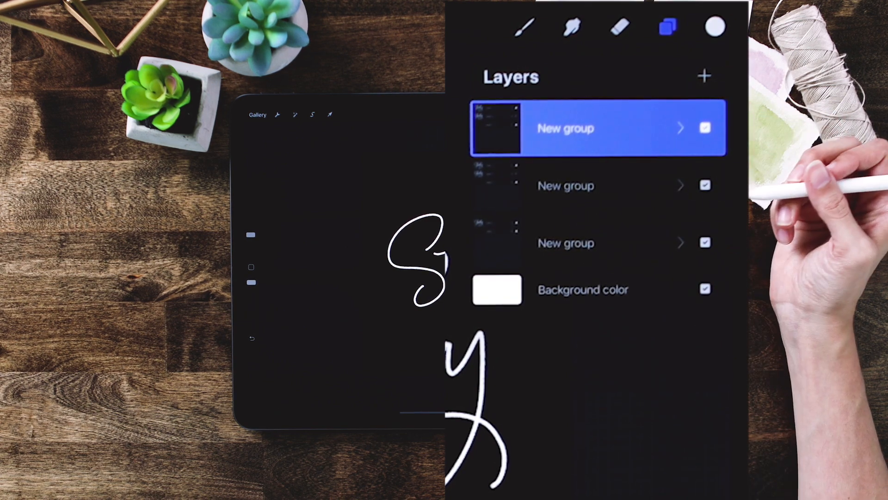
pyautogui.moveTo(793, 198)
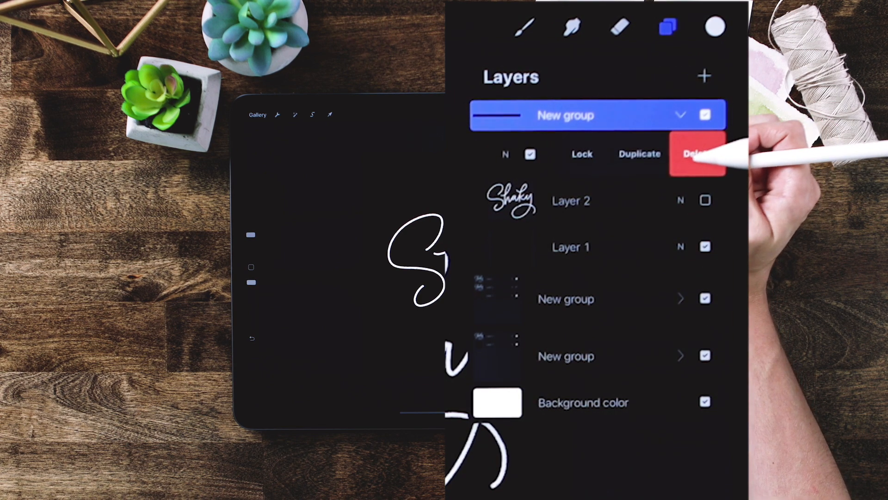
pyautogui.click(697, 154)
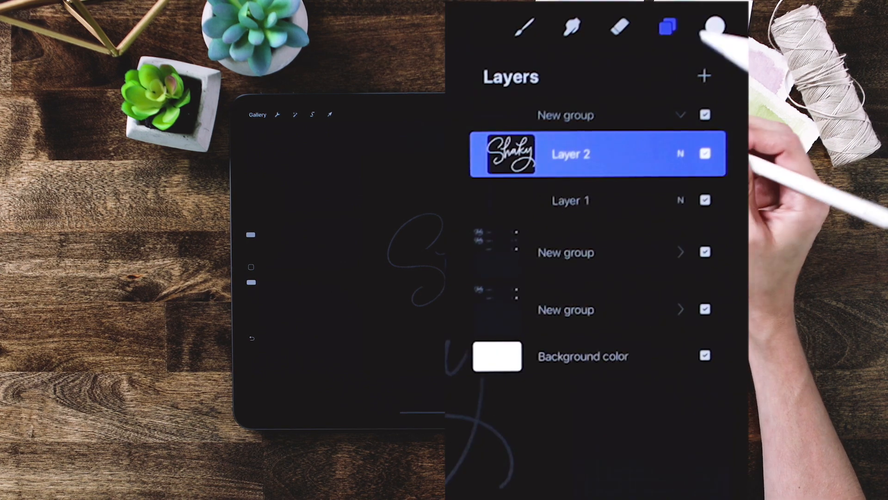
# - Add Layer 11 in the top group and retrace 'Shaky' in white over the faded guide
pyautogui.click(705, 75)
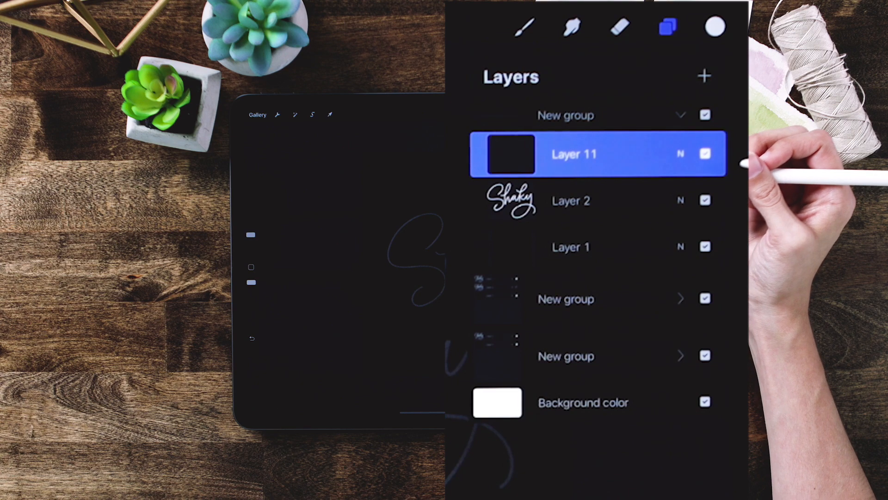
pyautogui.moveTo(793, 170)
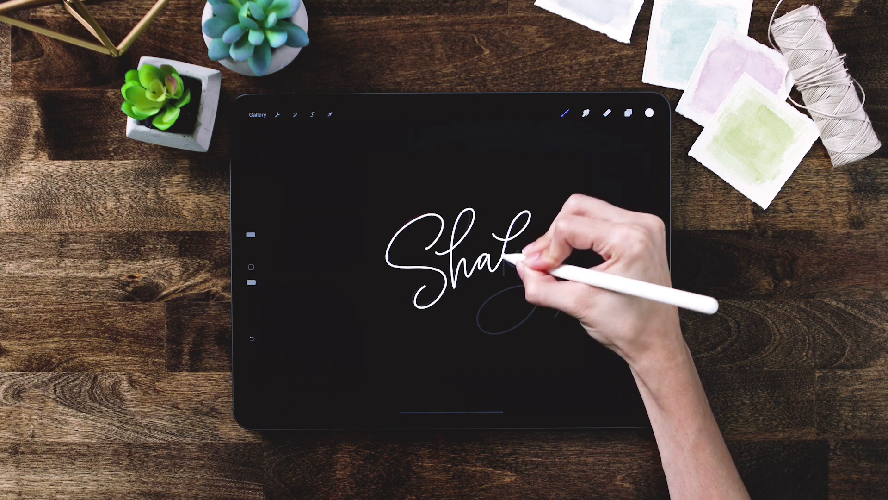
pyautogui.moveTo(515, 267); pyautogui.dragTo(555, 317)
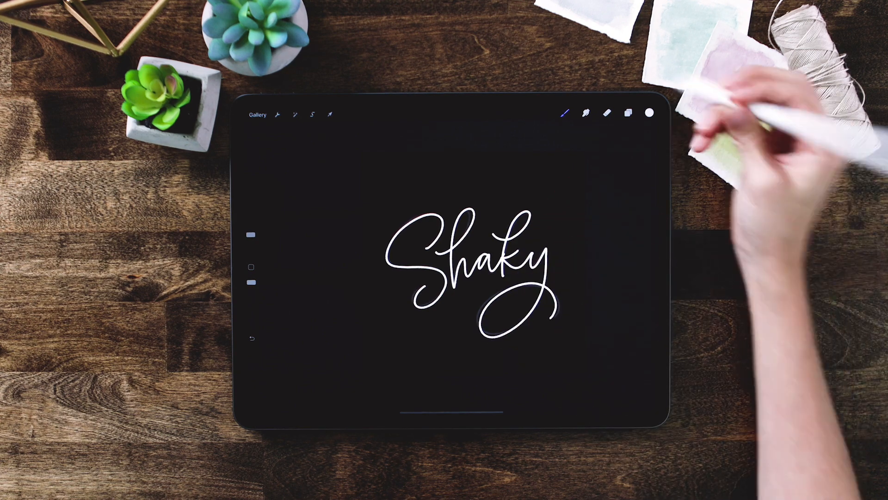
# - Hide the faded lettering, select the Layer 2 guide and add a blank layer above it
pyautogui.click(629, 113)
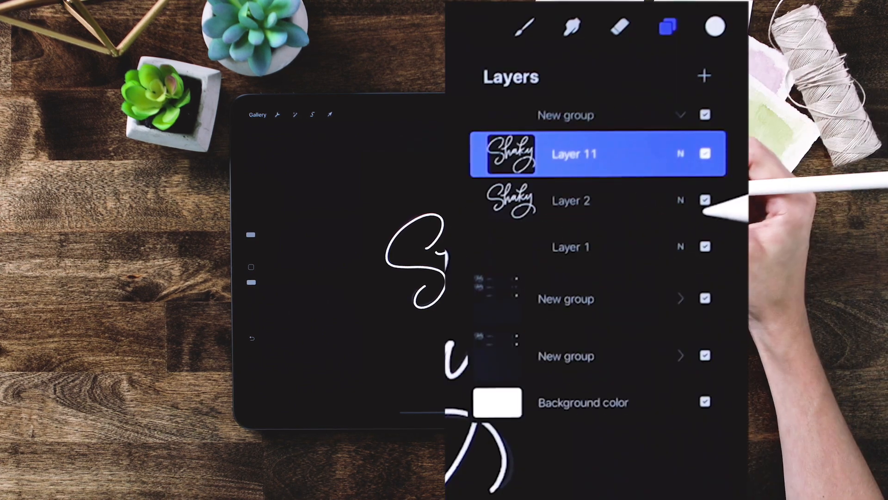
pyautogui.click(705, 200)
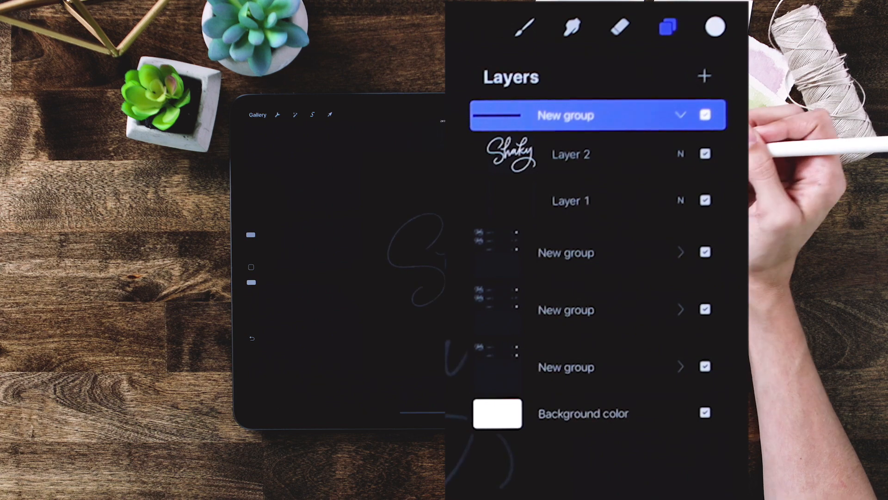
pyautogui.click(571, 154)
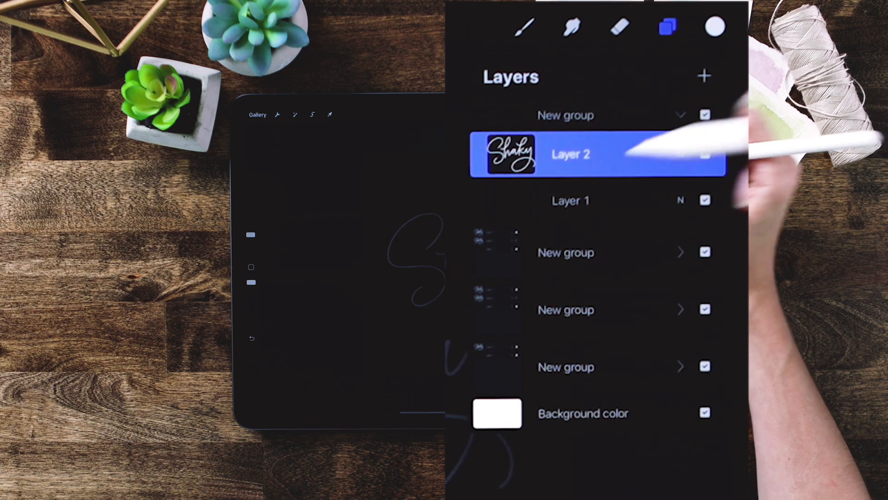
pyautogui.click(705, 75)
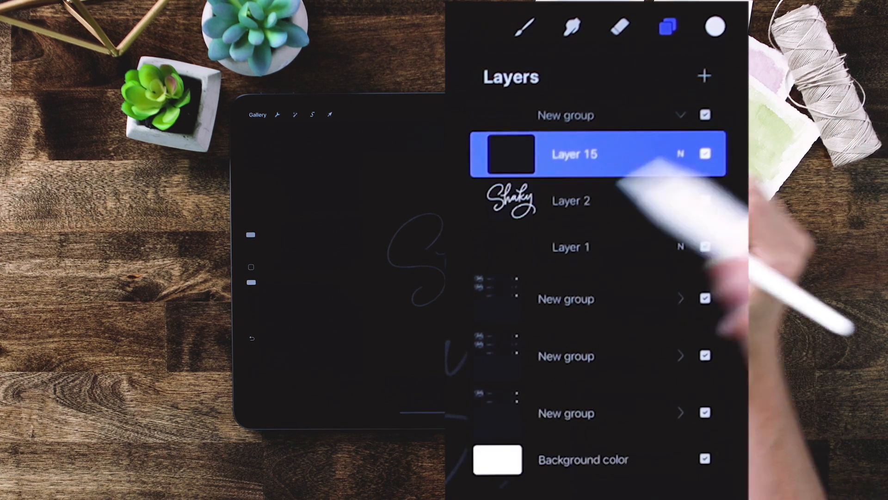
pyautogui.click(667, 26)
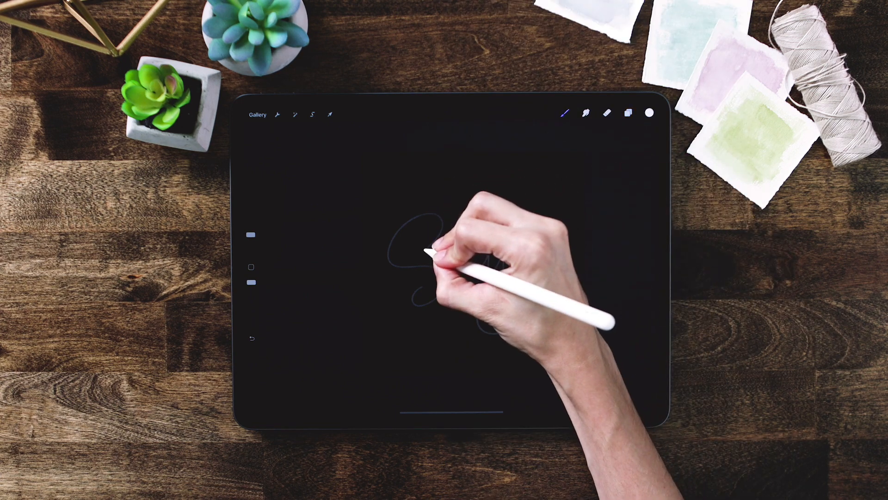
# - Trace the full word 'Shaky' in white on the new layer
pyautogui.moveTo(431, 250); pyautogui.dragTo(504, 261)
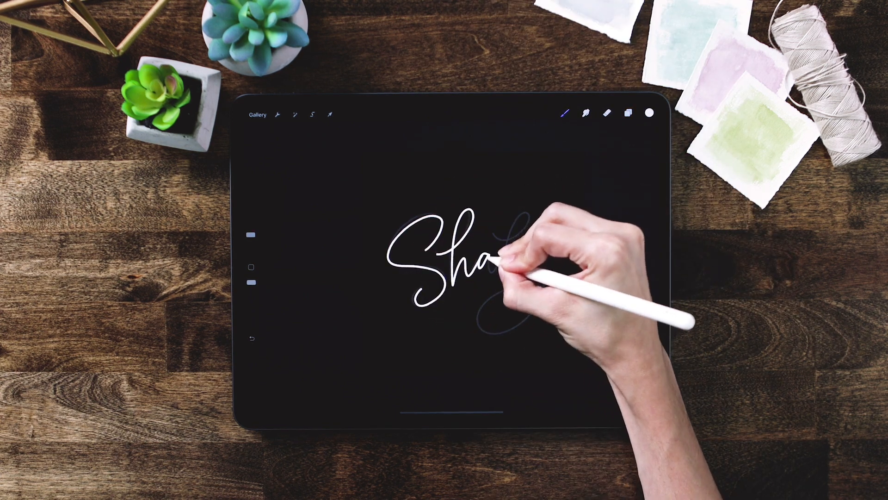
pyautogui.moveTo(510, 255); pyautogui.dragTo(555, 317)
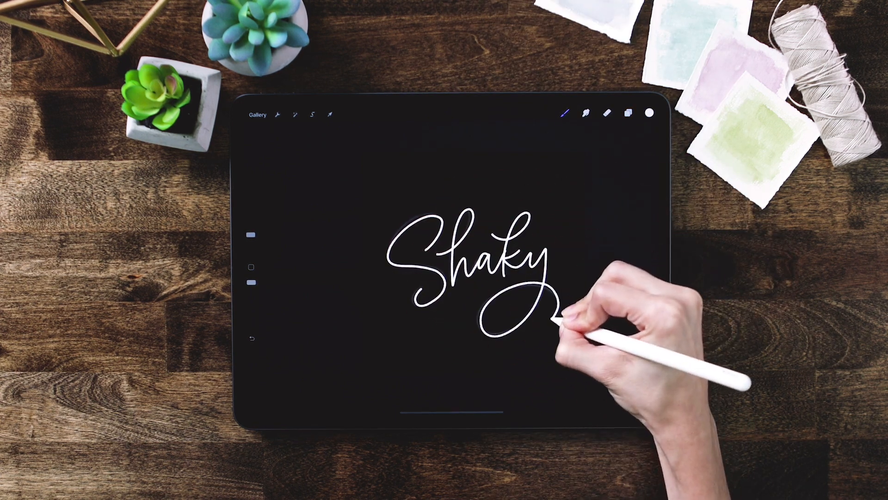
pyautogui.click(628, 114)
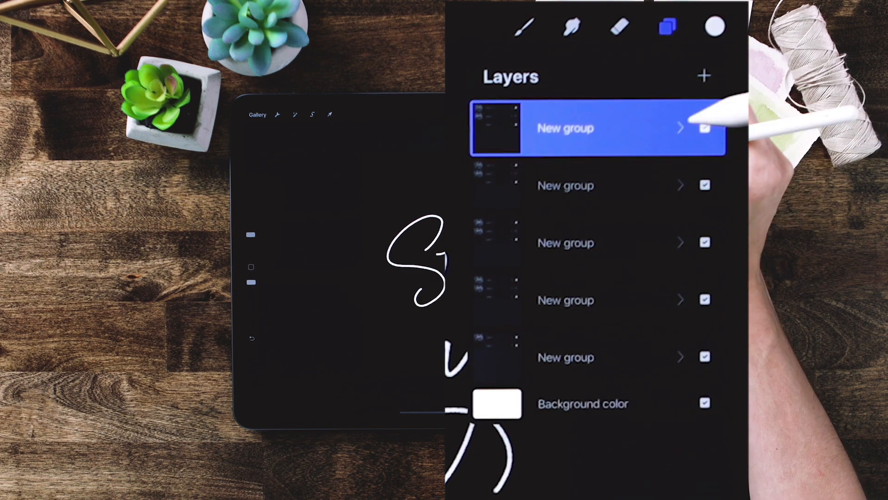
# - Expand the top group, select its Layer 2 guide and add a blank layer for tracing
pyautogui.click(679, 127)
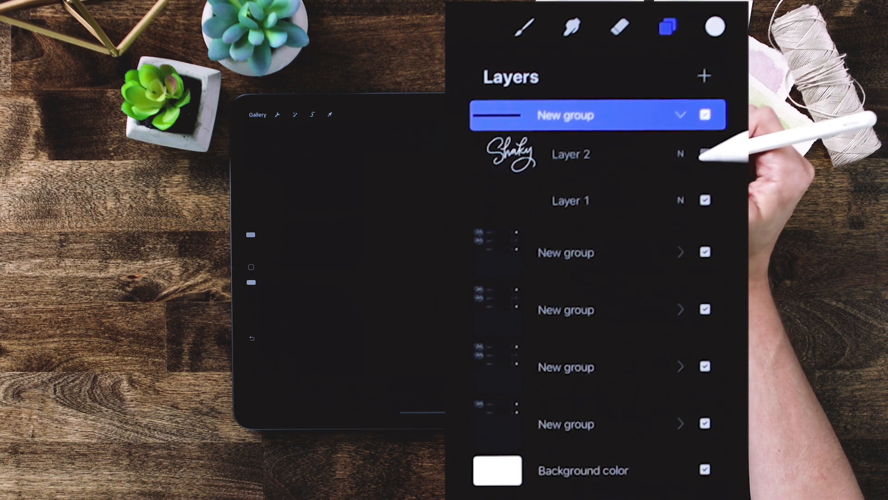
pyautogui.click(571, 154)
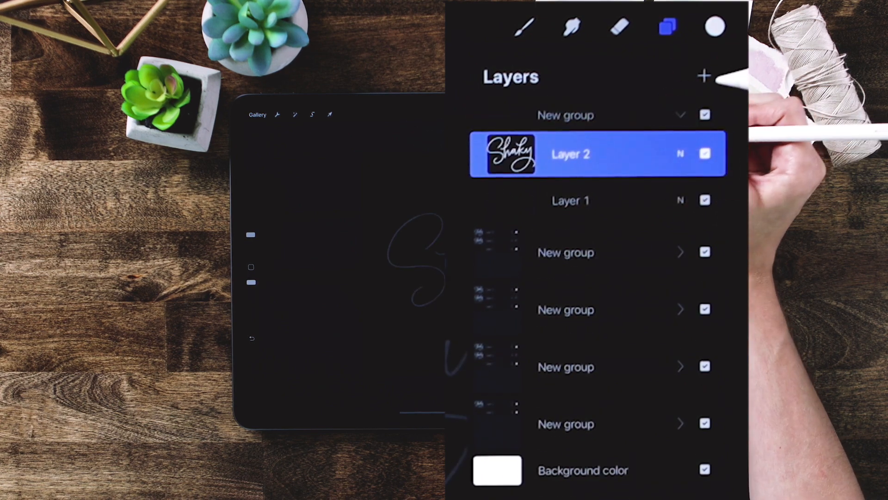
pyautogui.click(705, 75)
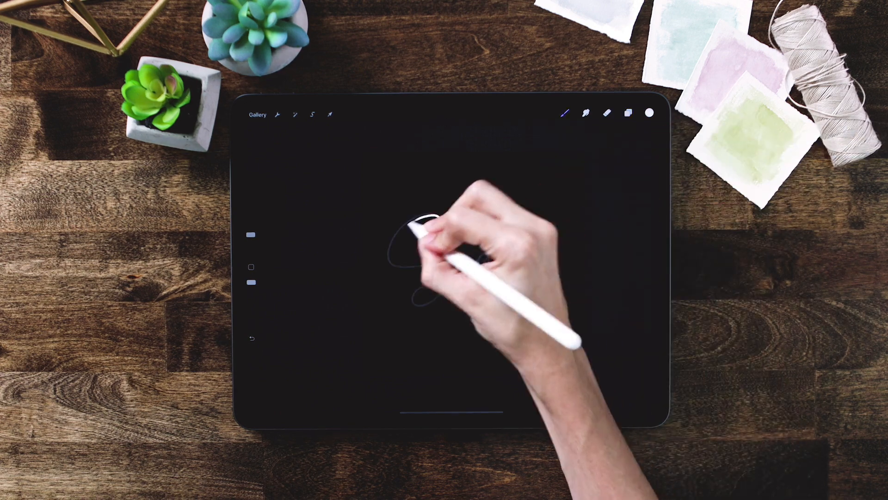
# - Retrace 'Shaky' in white over the guide on the new layers, redrawing the S
pyautogui.moveTo(419, 238); pyautogui.dragTo(555, 318)
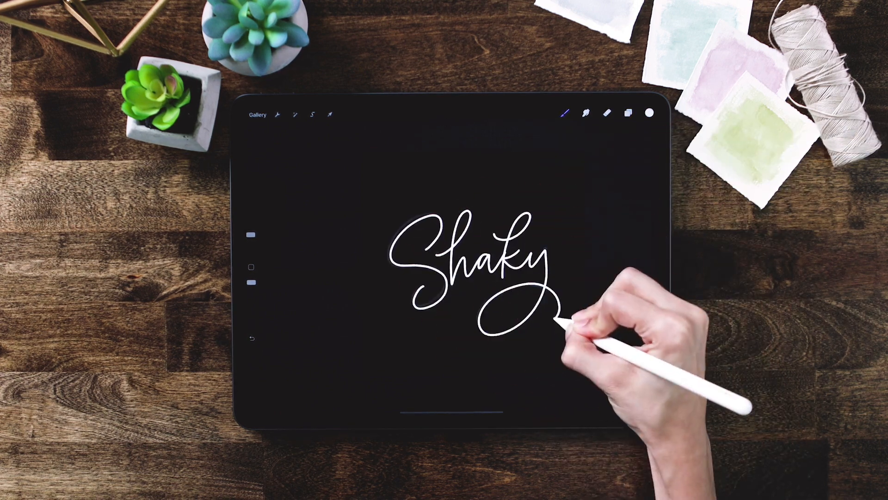
pyautogui.click(629, 113)
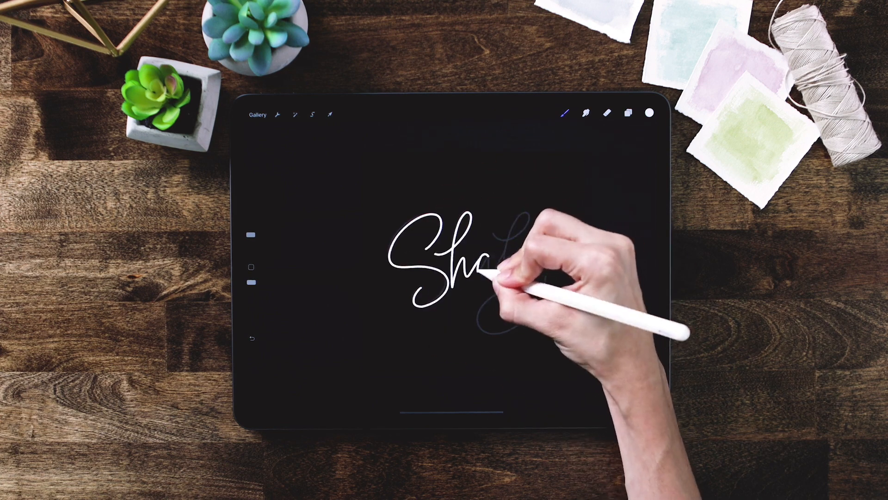
pyautogui.click(628, 113)
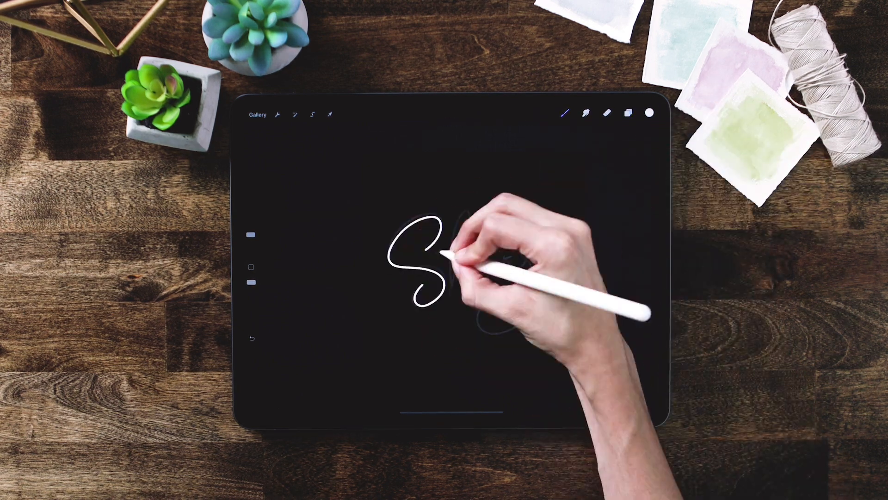
pyautogui.moveTo(448, 255); pyautogui.dragTo(555, 306)
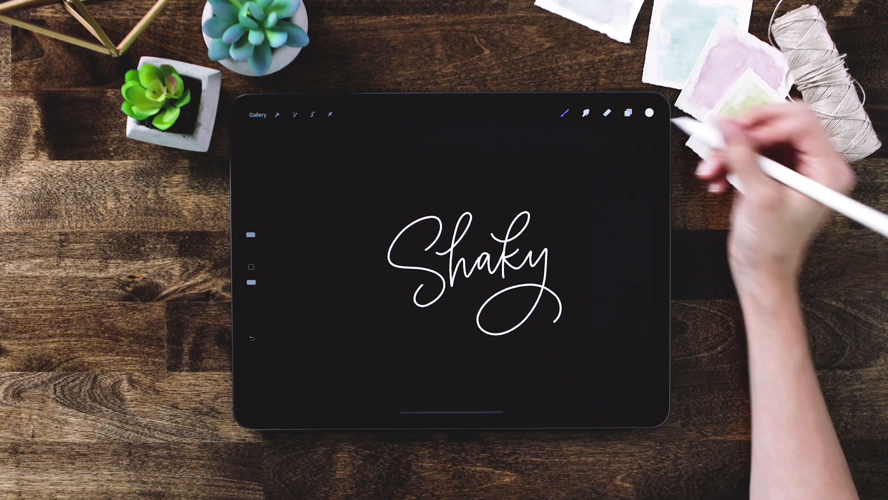
pyautogui.click(628, 114)
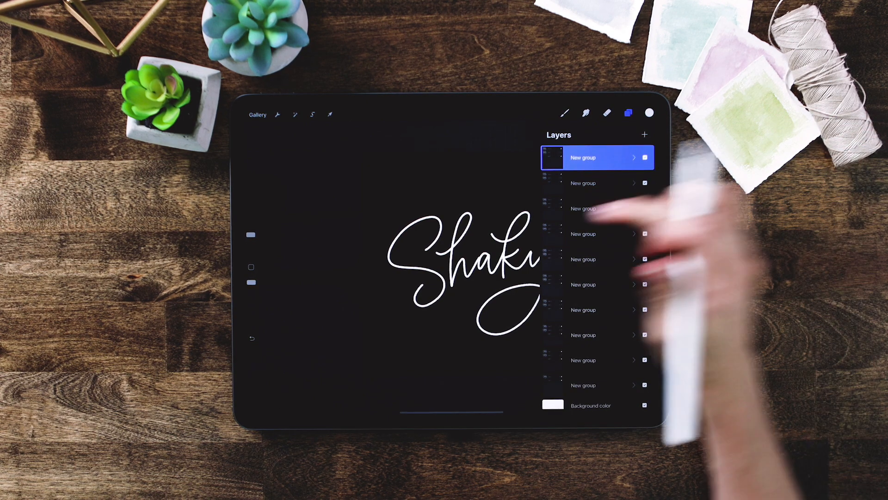
# - Show the Share export formats from the Actions menu
pyautogui.click(277, 114)
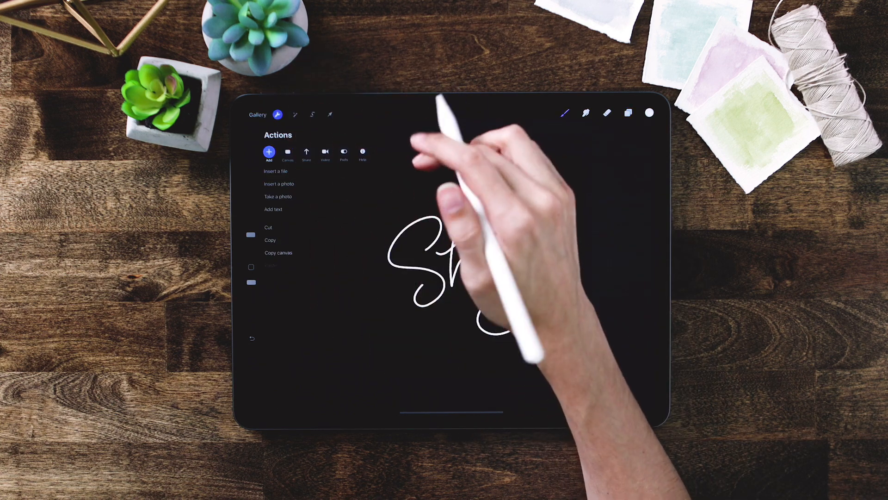
pyautogui.click(306, 154)
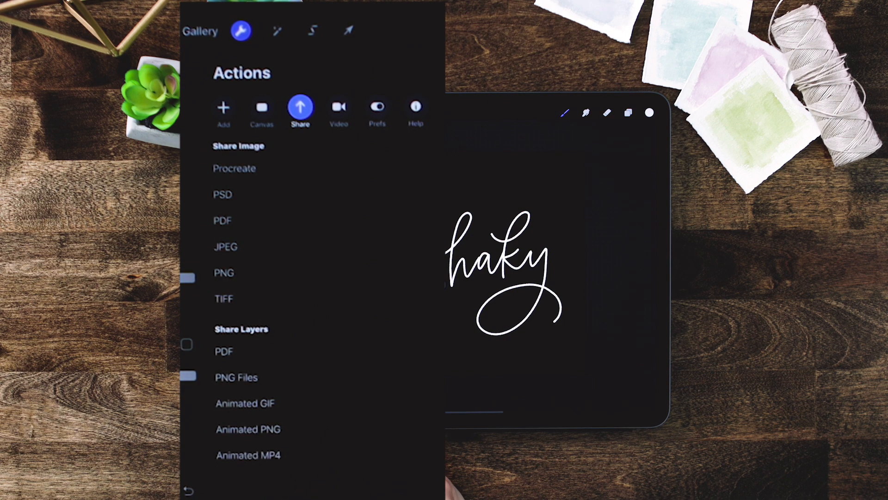
# - Choose Animated GIF under Share Layers to reach its export options
pyautogui.click(245, 403)
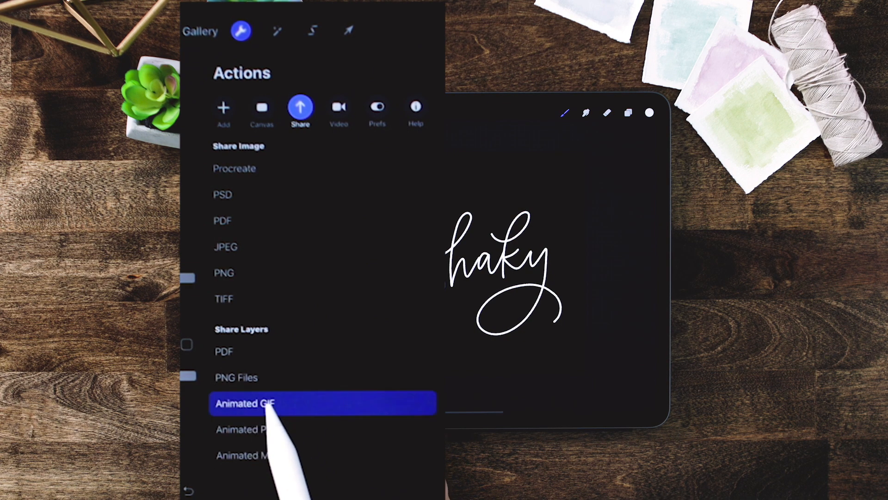
pyautogui.click(244, 402)
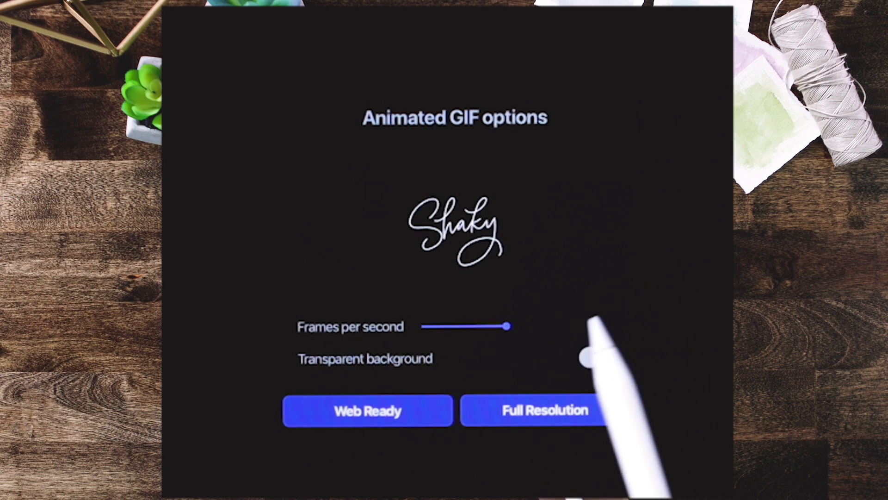
# - Set the GIF to 6 frames per second and export it at full resolution
pyautogui.moveTo(507, 326); pyautogui.dragTo(507, 325)
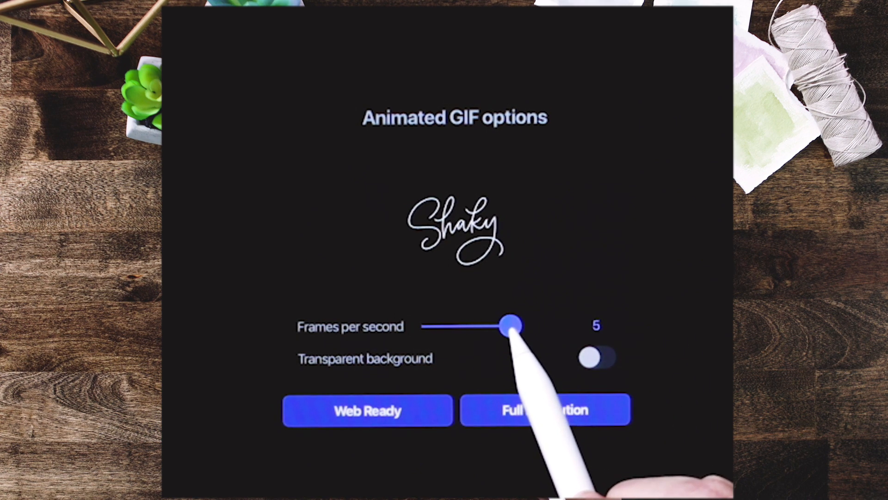
pyautogui.moveTo(507, 325); pyautogui.dragTo(515, 325)
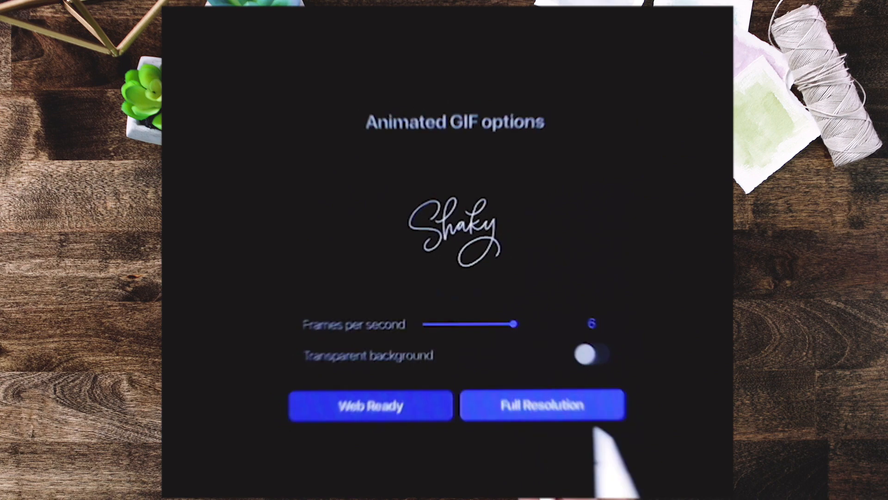
pyautogui.click(542, 405)
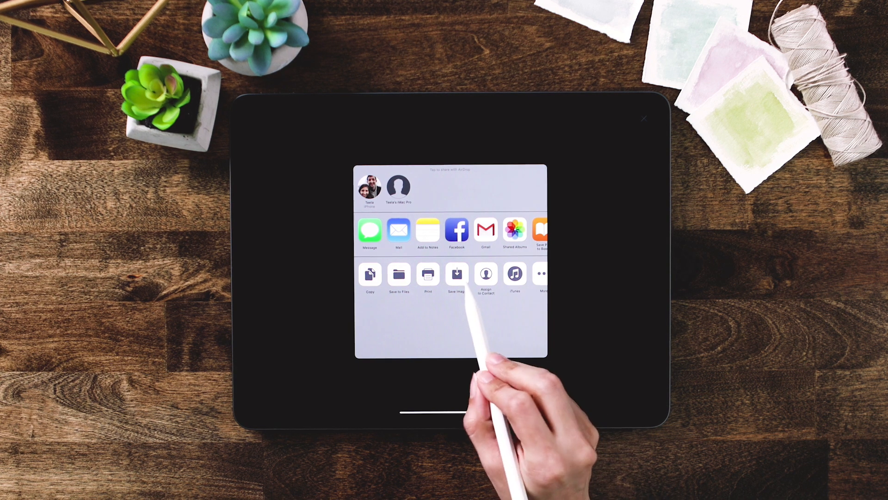
# - Save the exported animated GIF to the device via Save Image
pyautogui.click(456, 274)
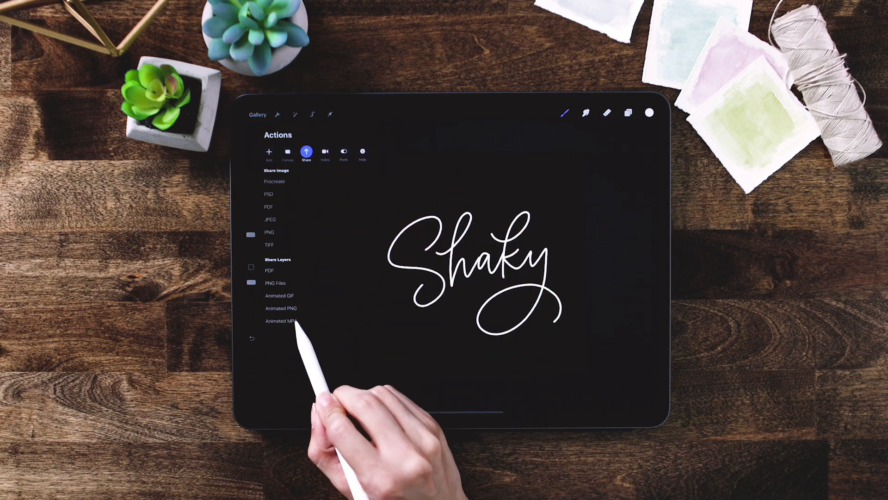
# - Export an Animated MP4 of 'Shaky' at 6 fps and full resolution
pyautogui.click(278, 321)
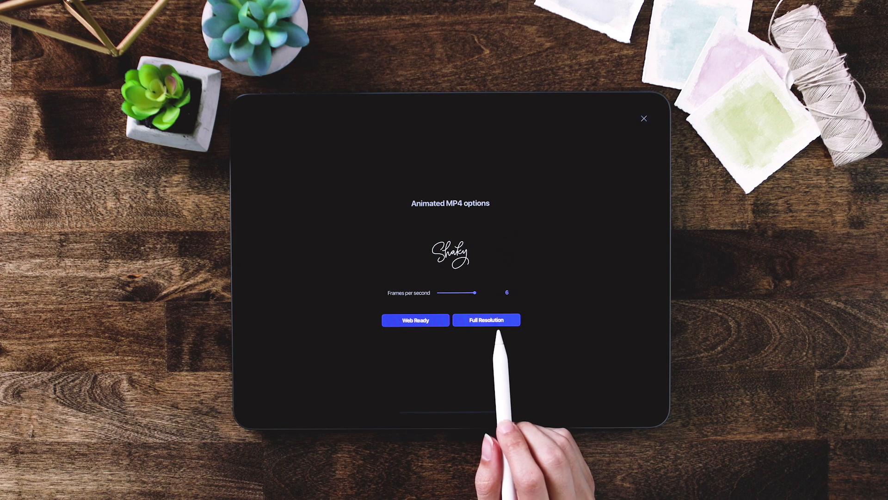
pyautogui.click(486, 320)
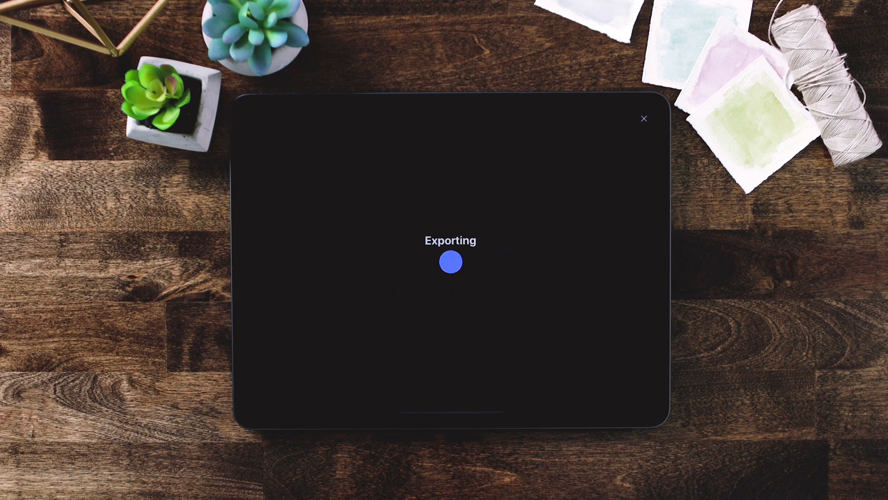